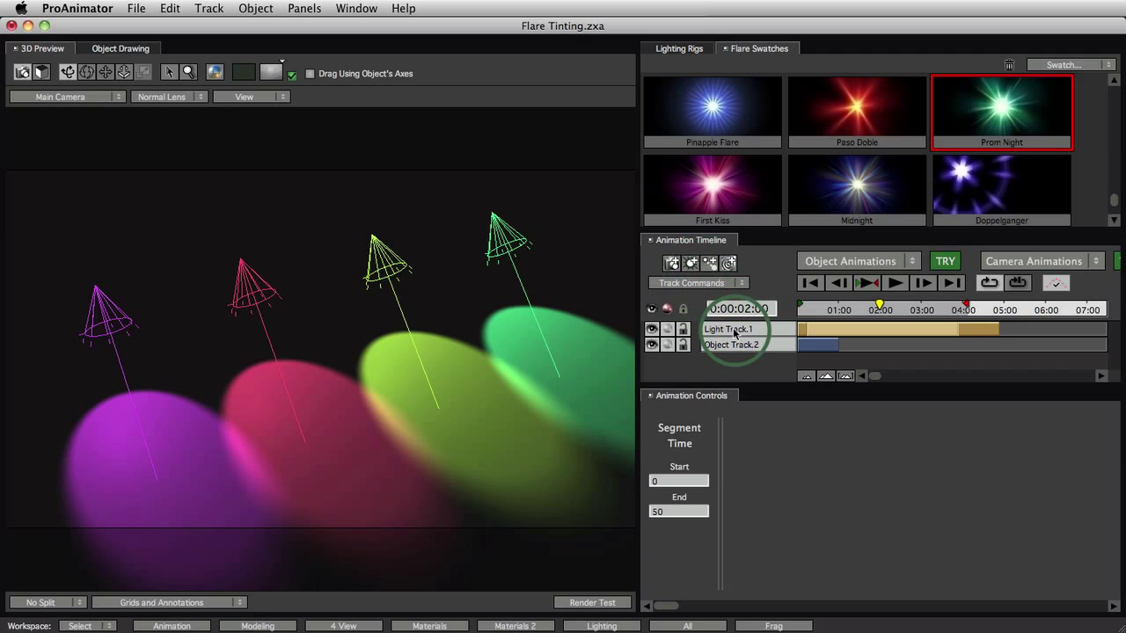
- Show the Flare Track under Light Track.1, trying Point Light, then restoring Spot Light
left_click(728, 328)
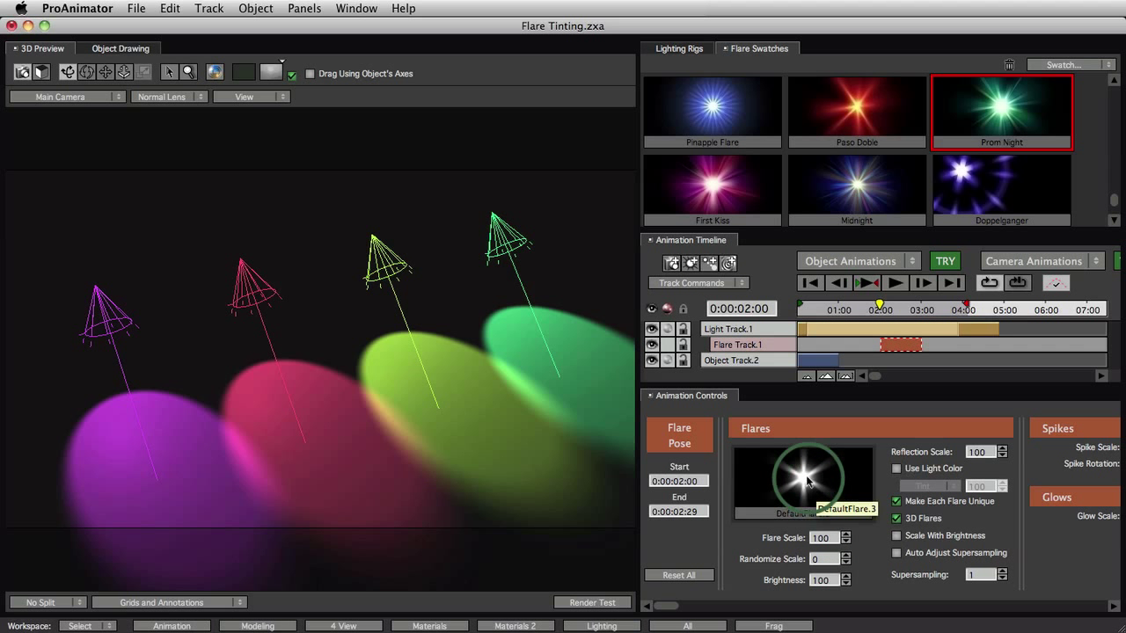
mouse_move(620, 325)
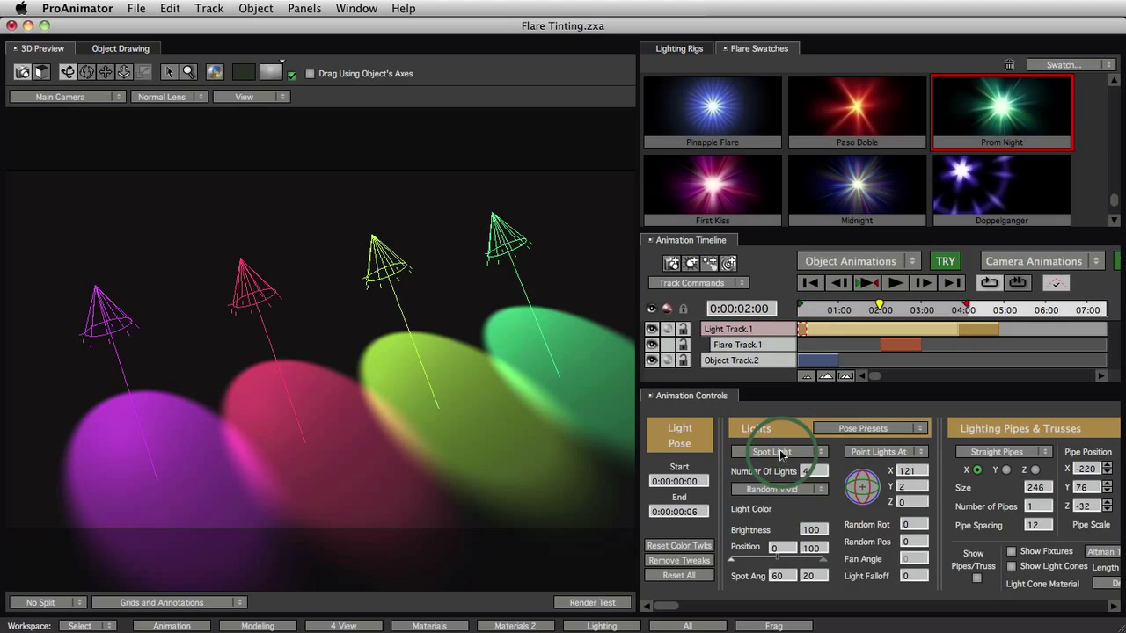
left_click(778, 452)
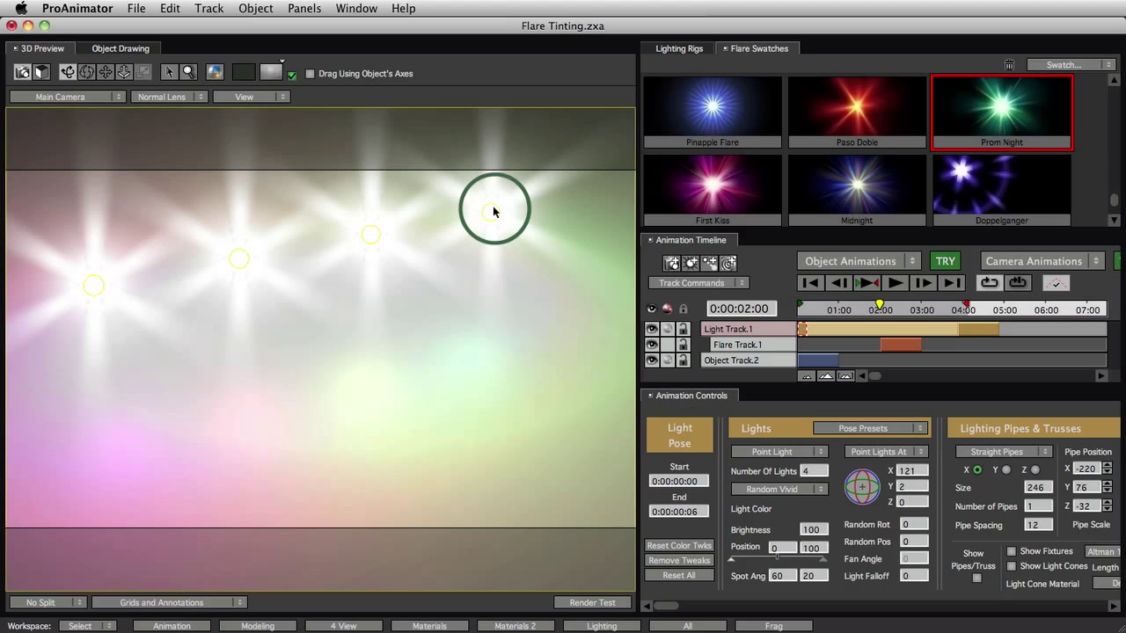
mouse_move(642, 412)
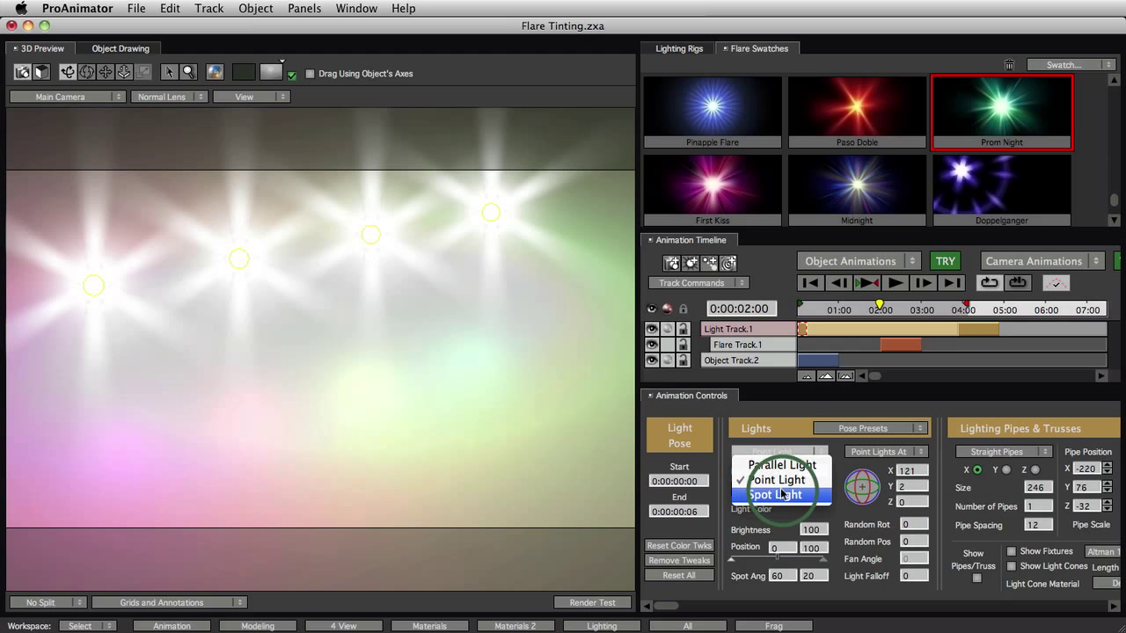
left_click(774, 494)
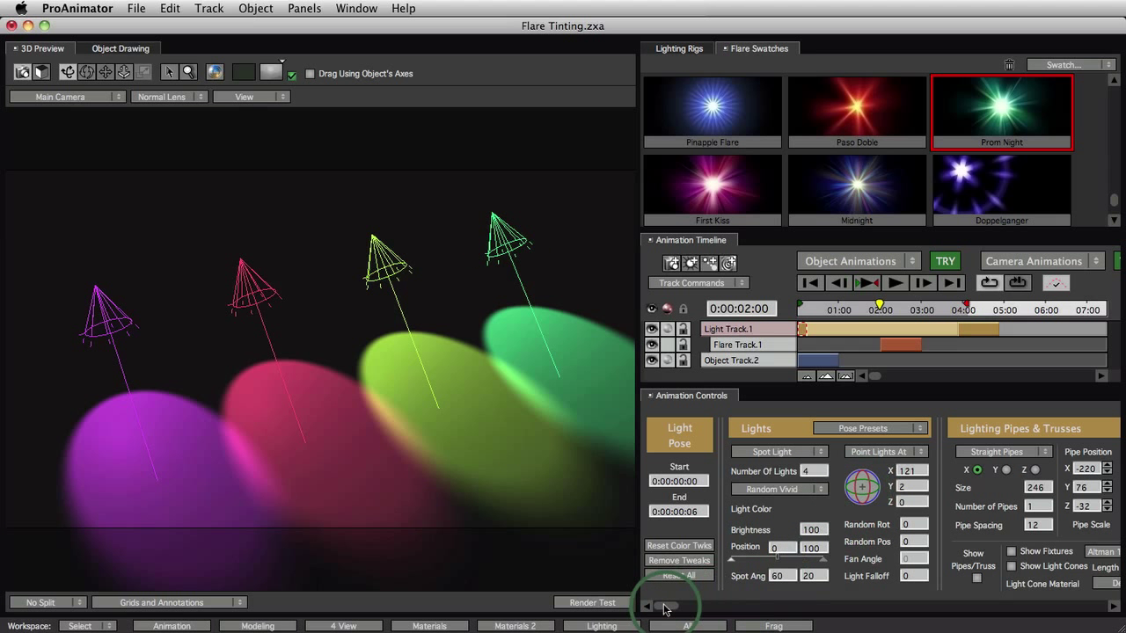
left_click(901, 343)
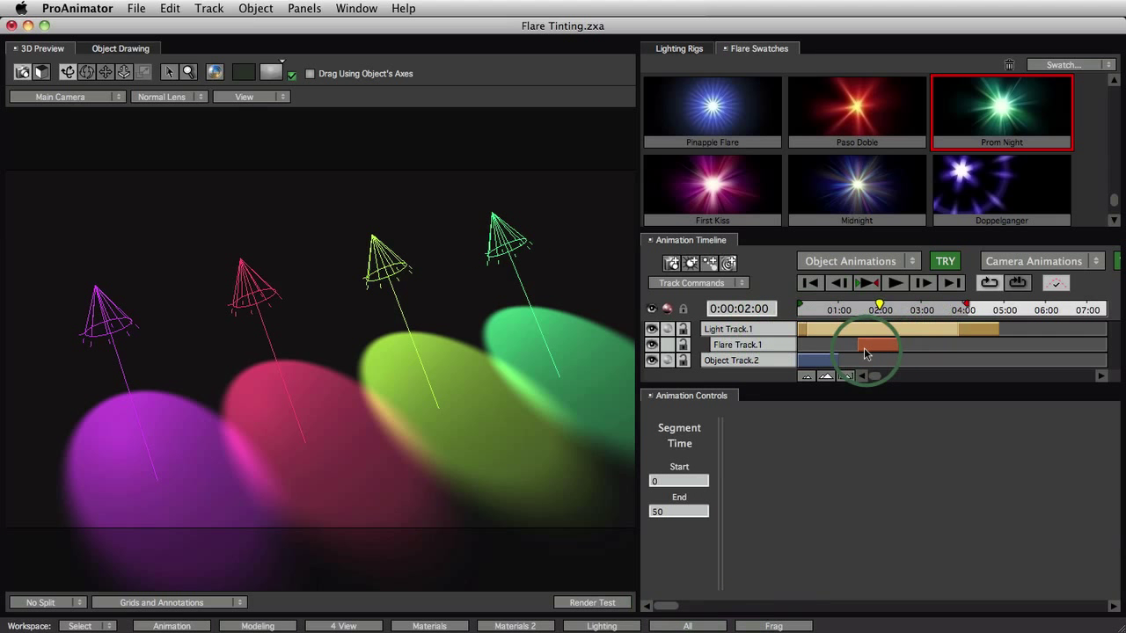
- Open the Flare Pose controls for the flare segment placed at time zero
left_click(875, 343)
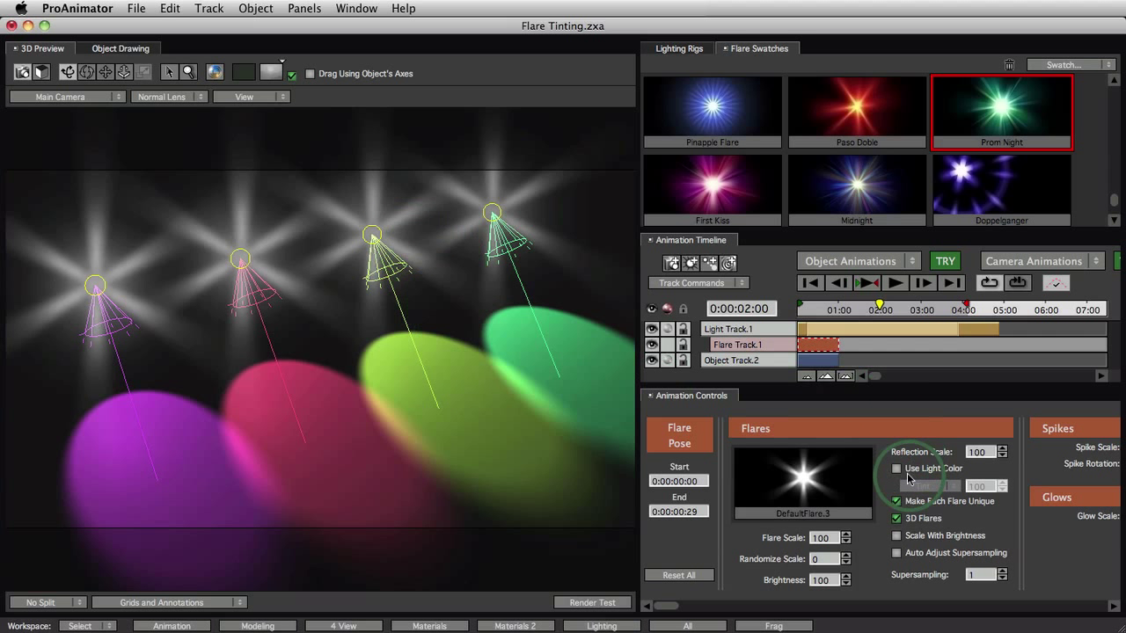
- Enable Use Light Color for the flares and choose Colorize in the Tint/Colorize menu
left_click(896, 468)
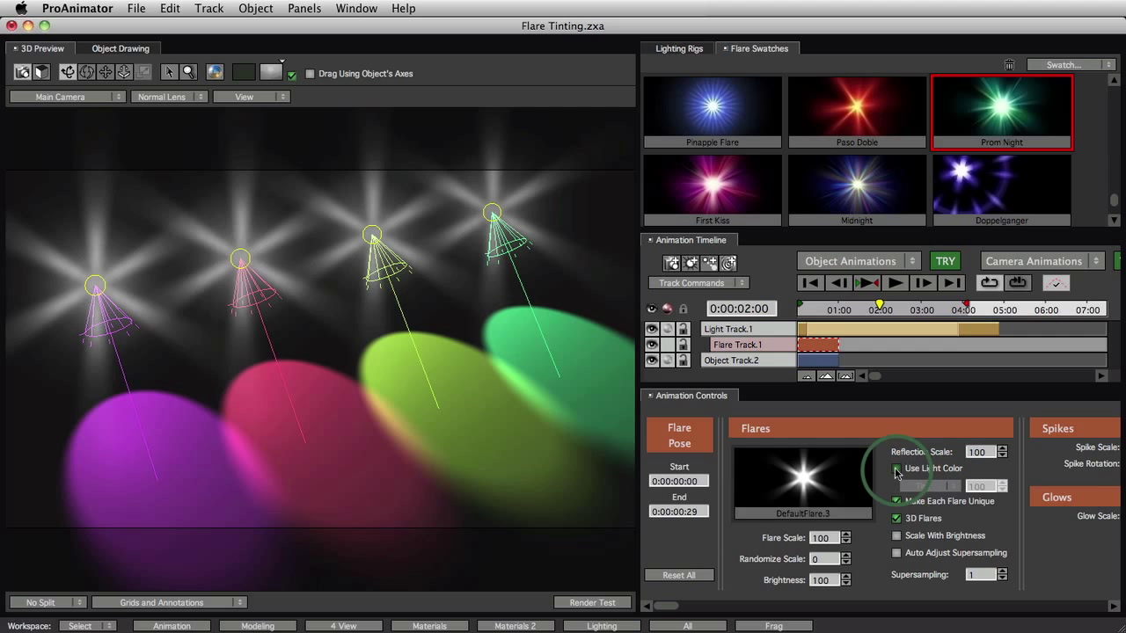
left_click(896, 468)
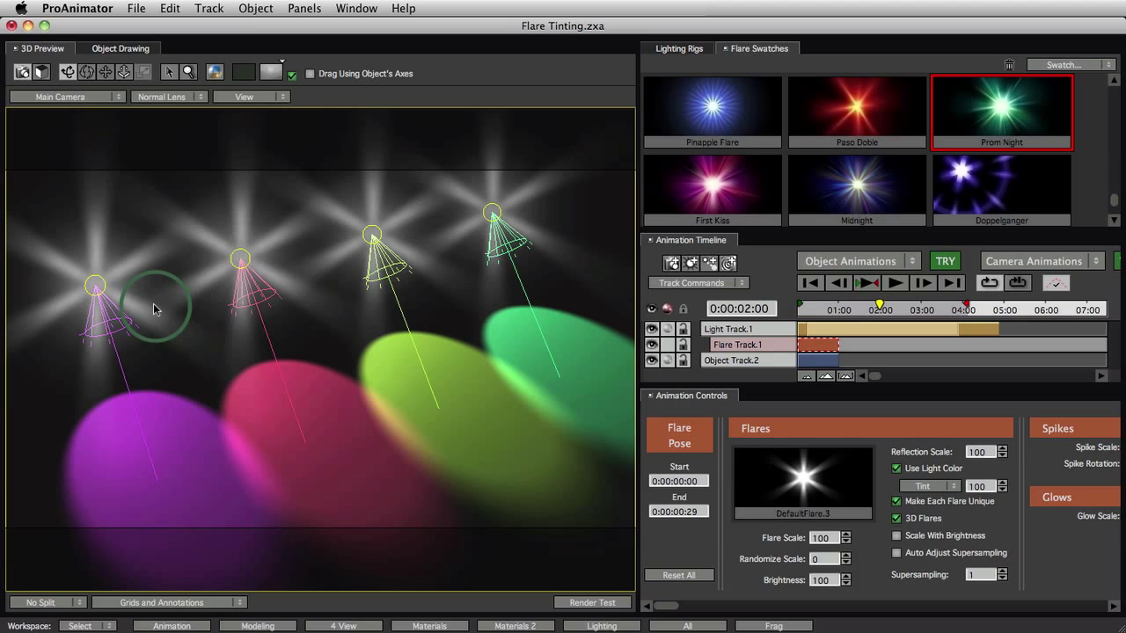
left_click_drag(157, 308, 130, 268)
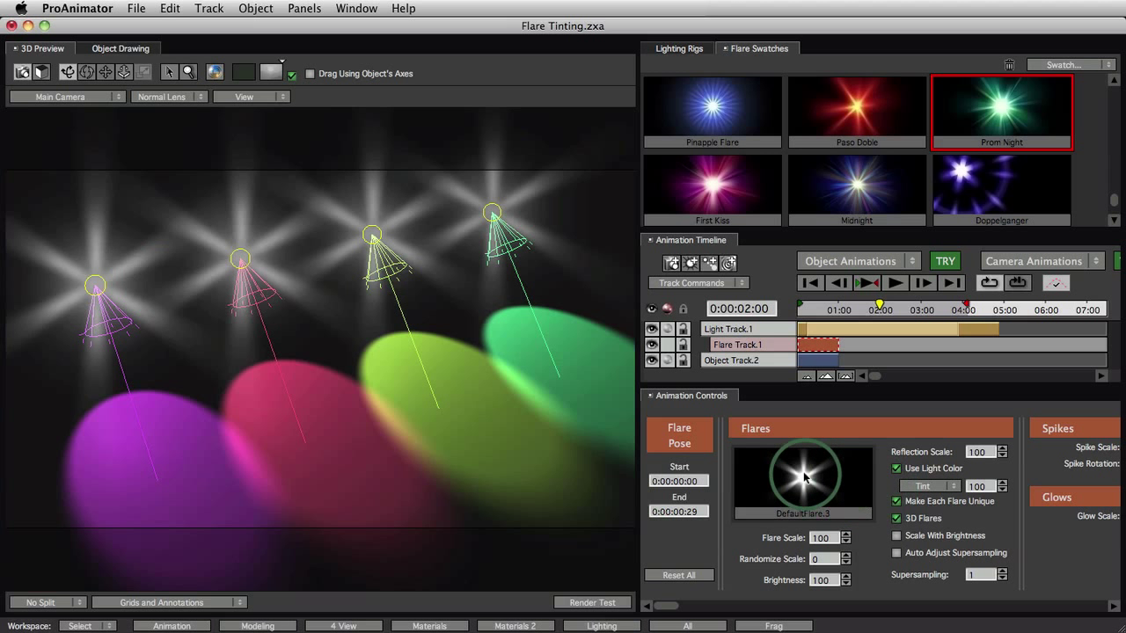
left_click(959, 485)
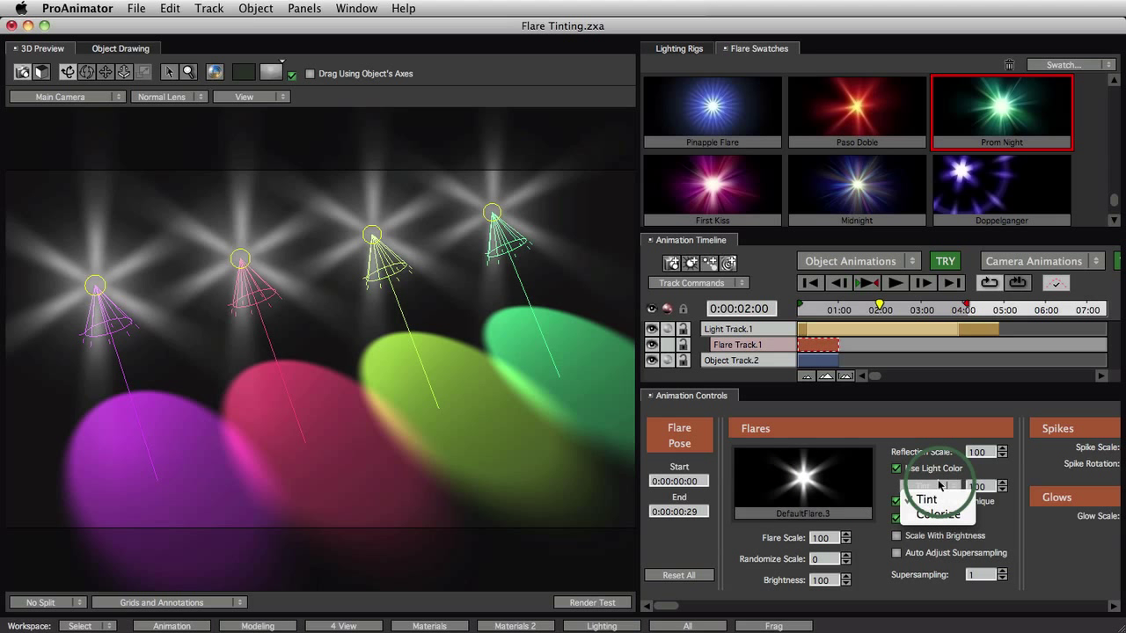
left_click(928, 514)
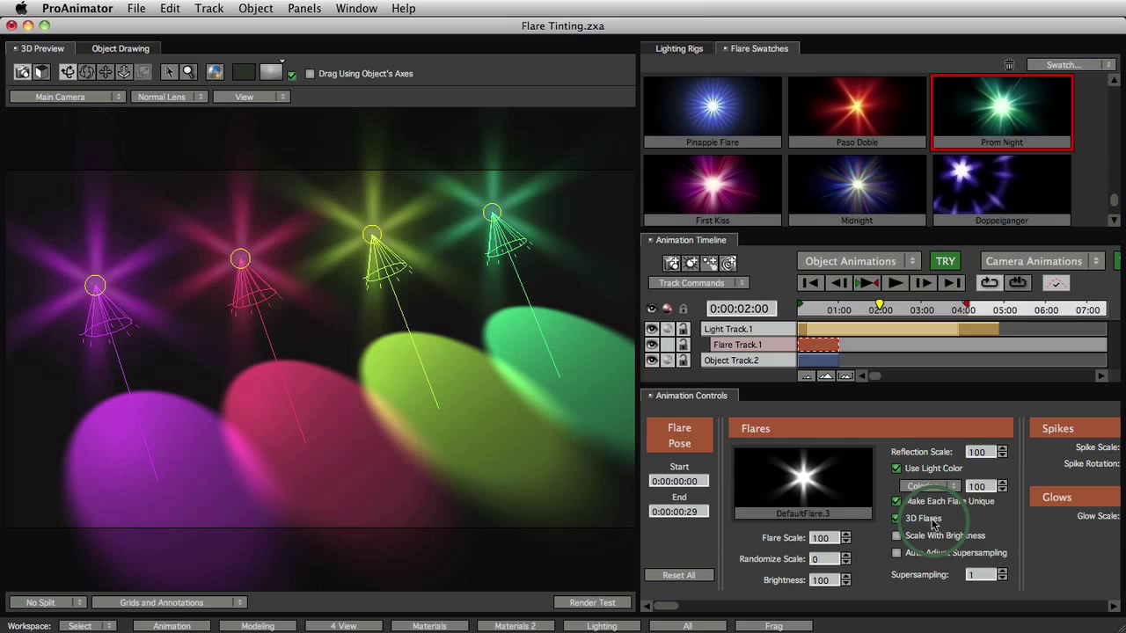
mouse_move(923, 518)
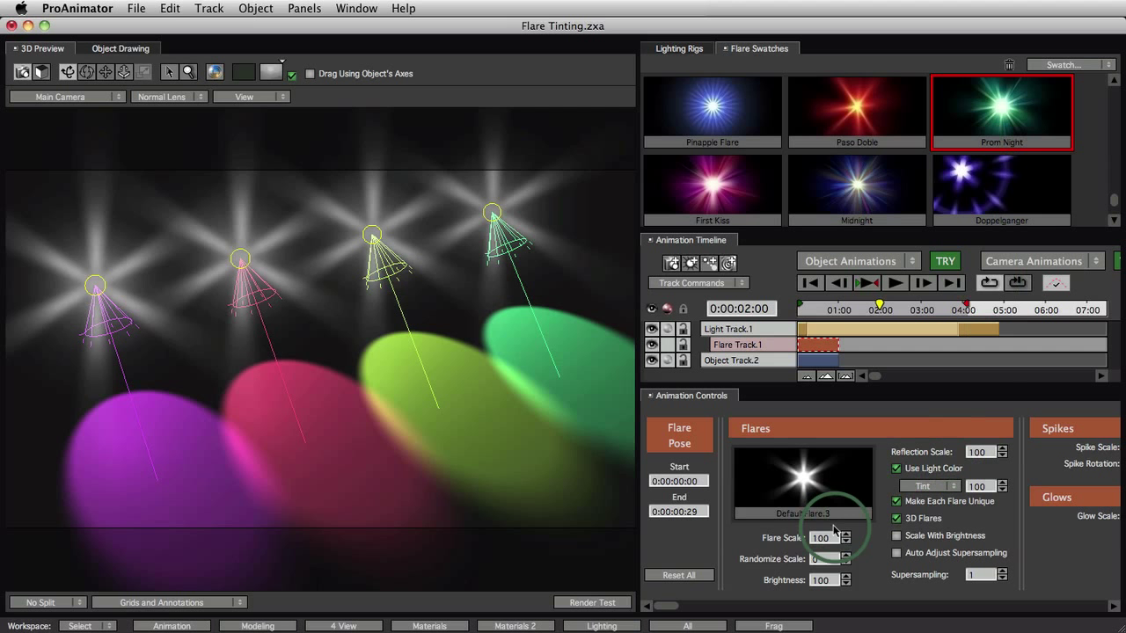
- Apply the Prom Night swatch to the flare preview, at Flare Scale 31 with Colorize
left_click_drag(834, 537, 816, 538)
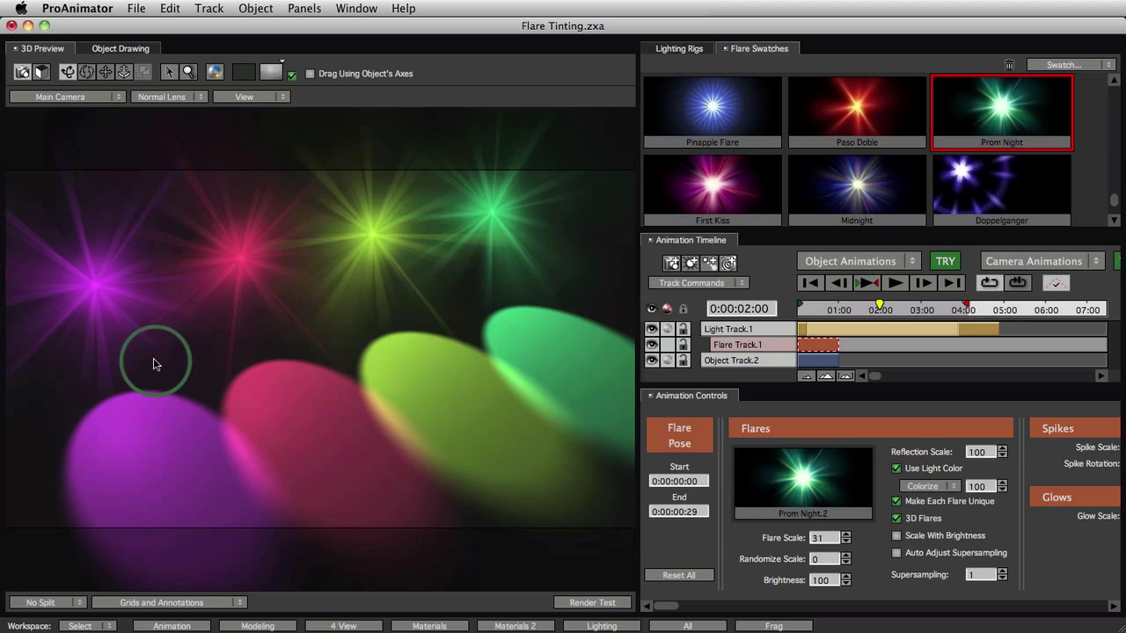
mouse_move(334, 282)
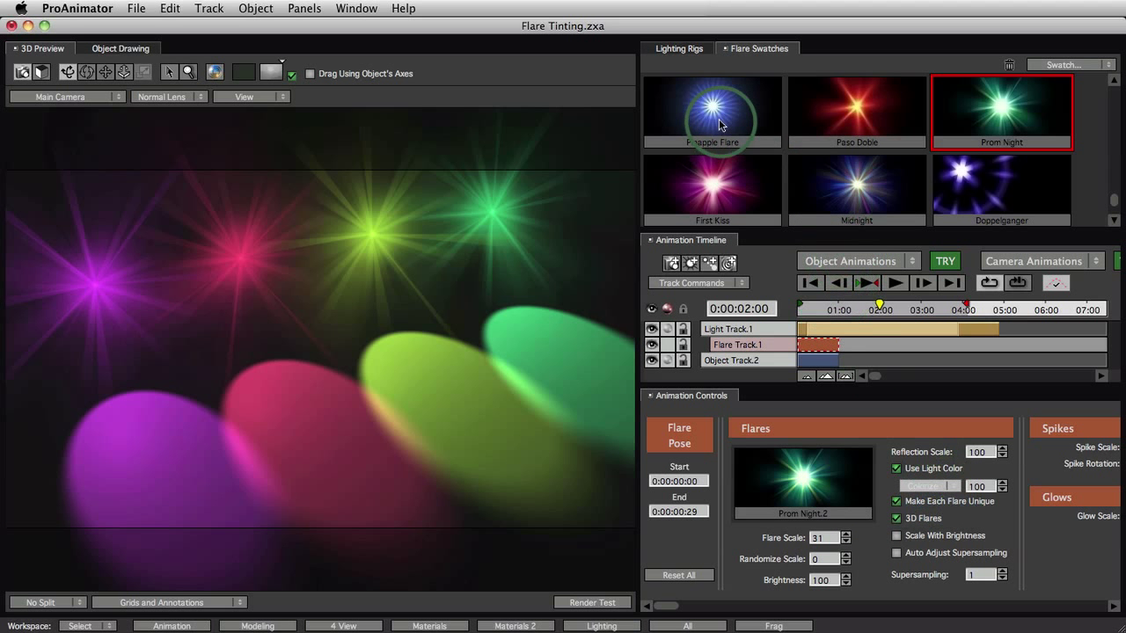
- Apply the Pinapple Flare swatch to the flare pose
left_click(711, 112)
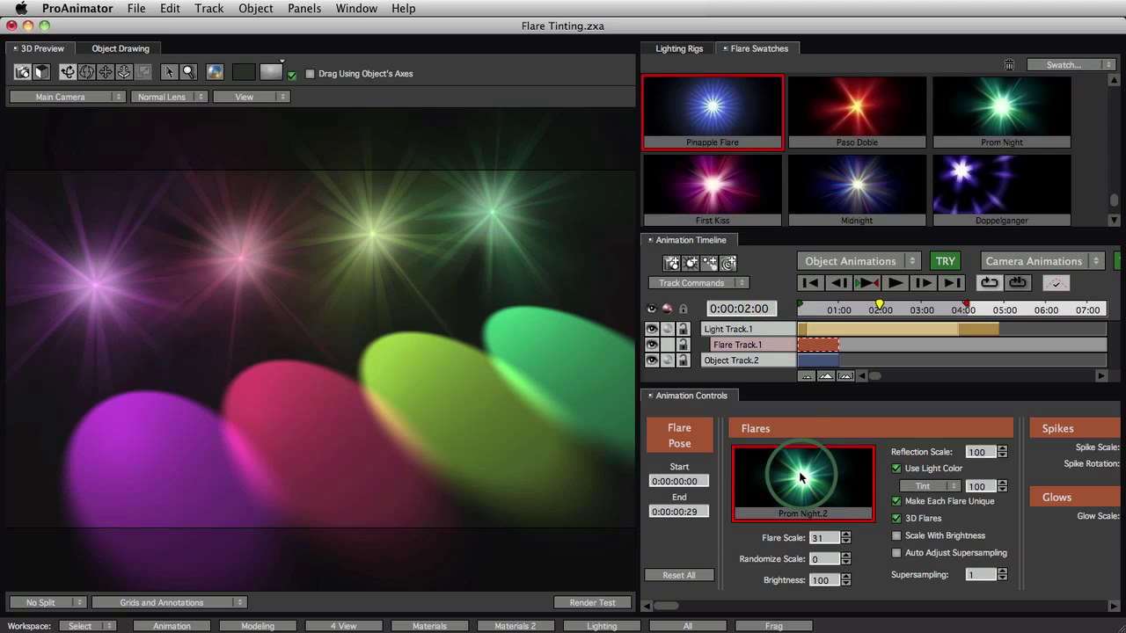
left_click(712, 107)
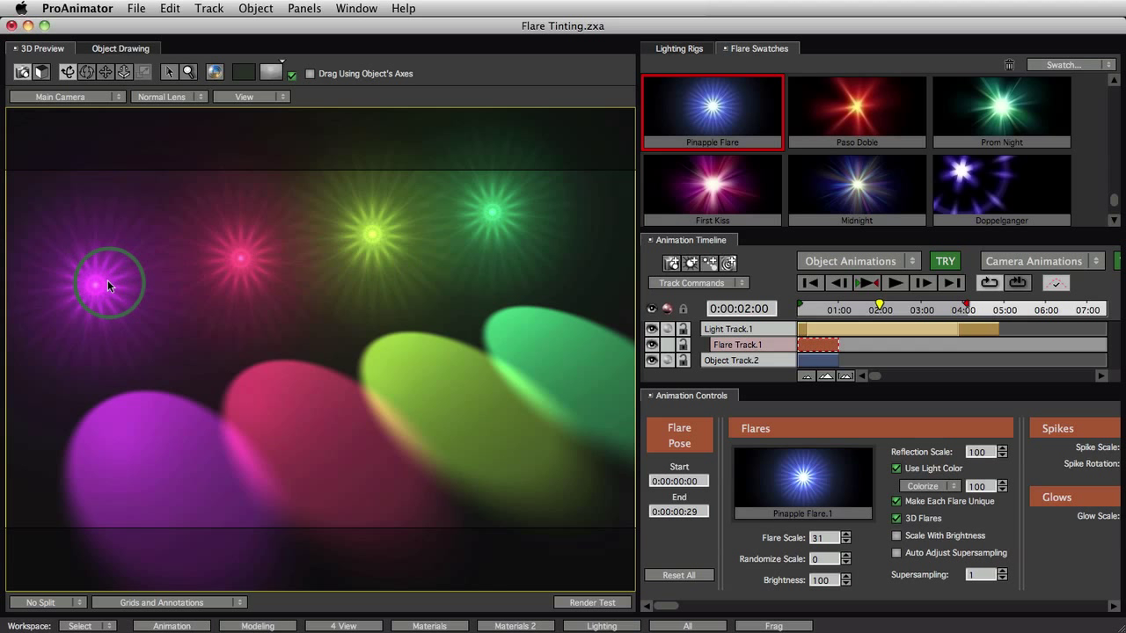
mouse_move(844, 484)
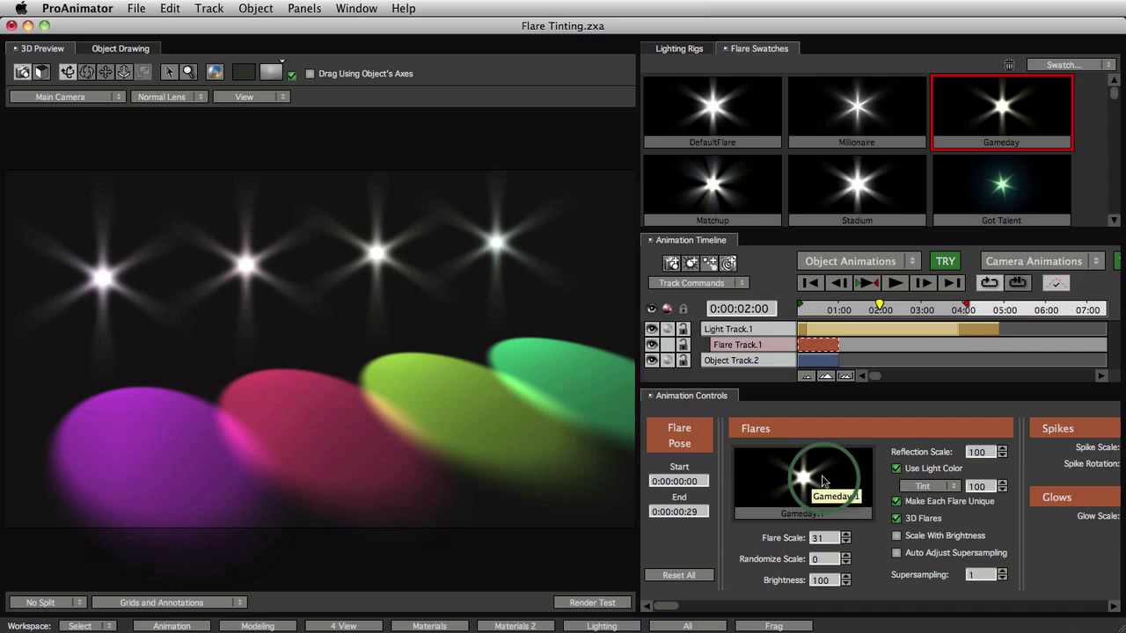
- Open Gameday.1 in the Lens Flare Editor and preview the Short Spikes element alone
double_click(801, 481)
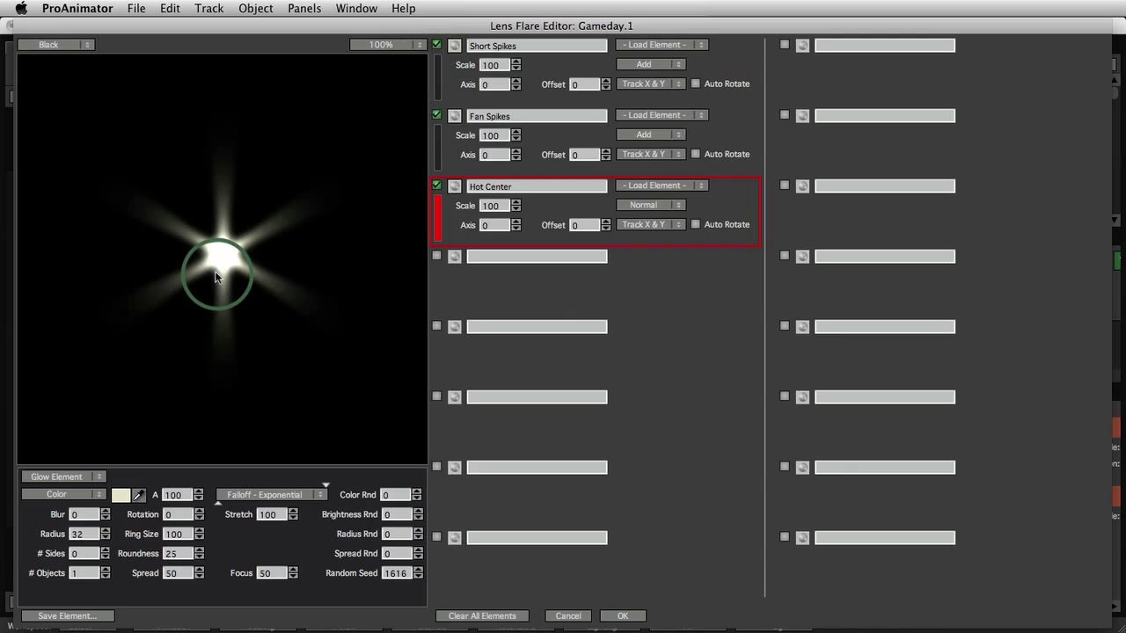
left_click(455, 45)
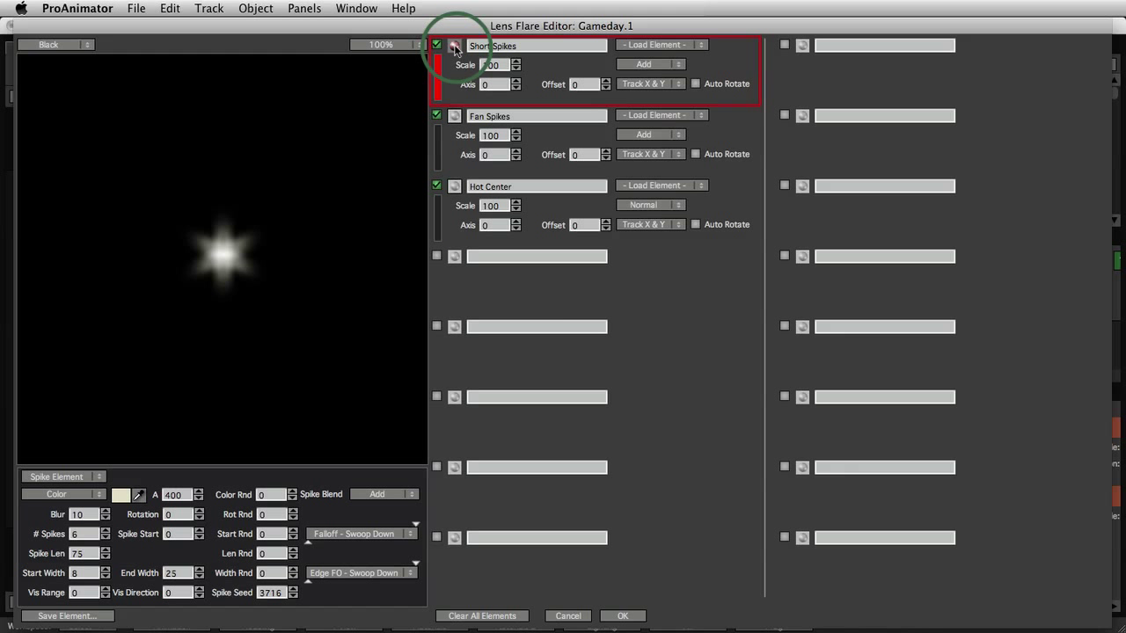
left_click(455, 115)
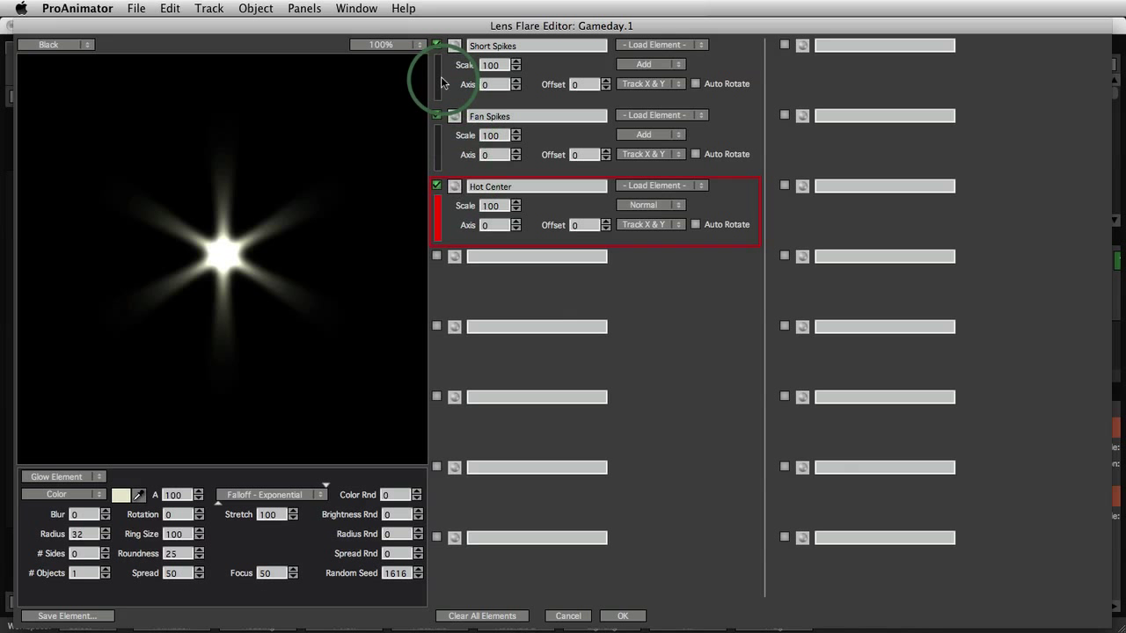
- Select the Short Spikes and other elements and recolour them yellow
left_click(536, 45)
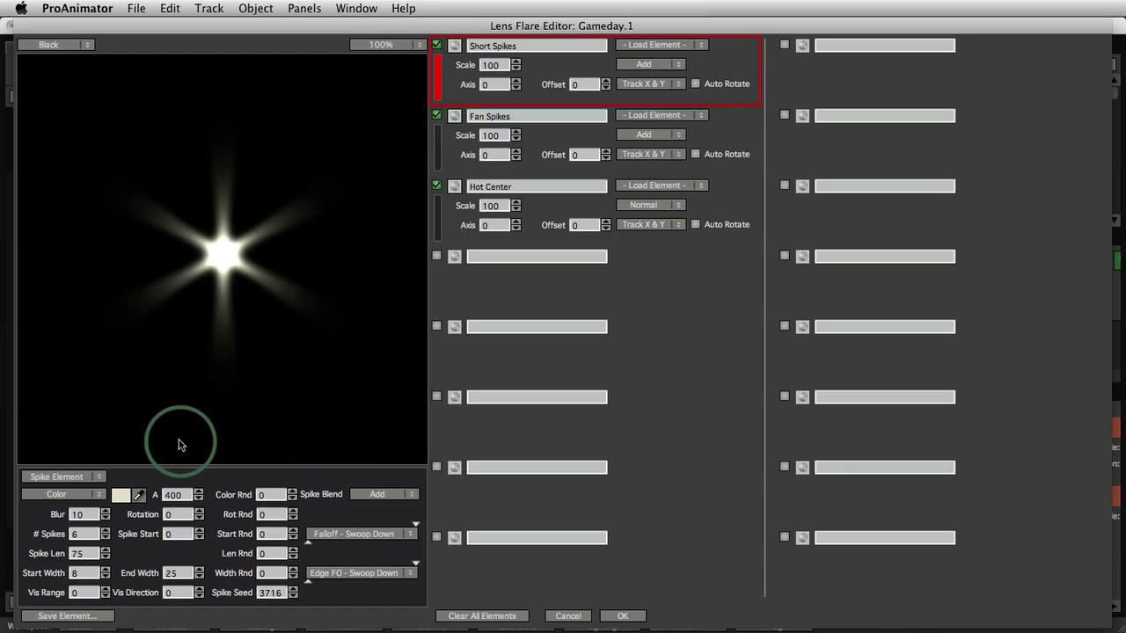
left_click(121, 495)
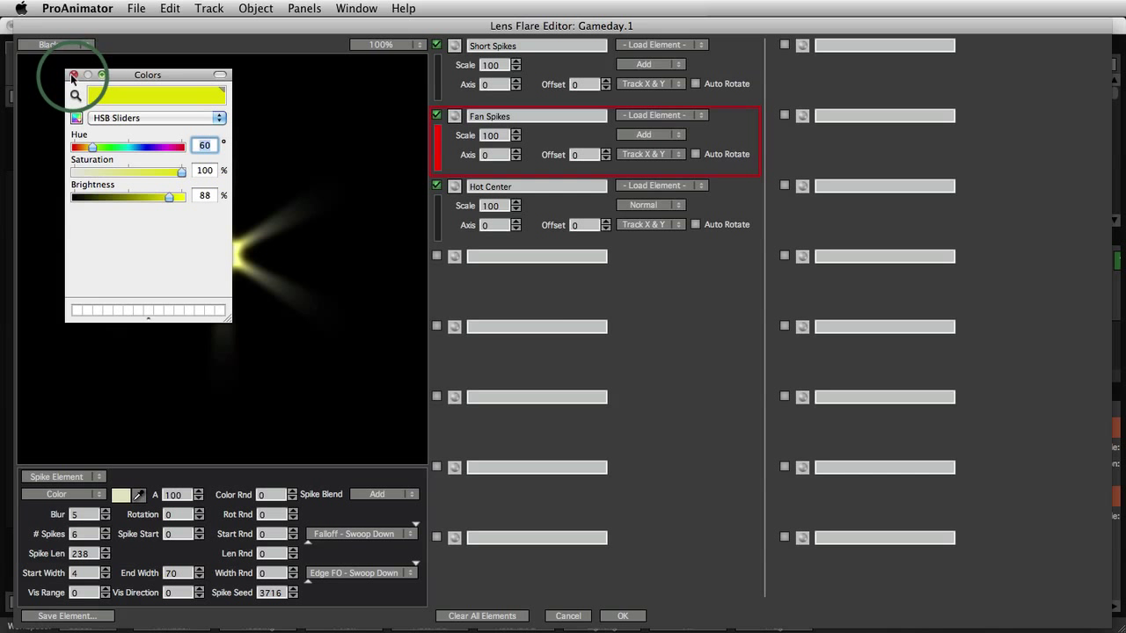
left_click(537, 186)
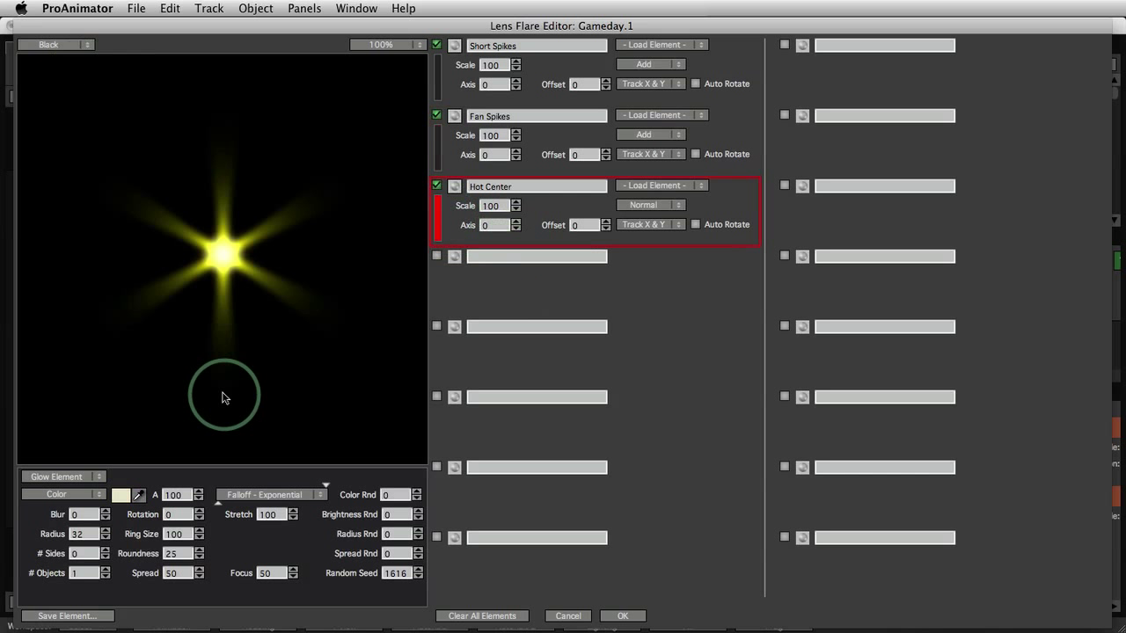
left_click_drag(224, 396, 200, 259)
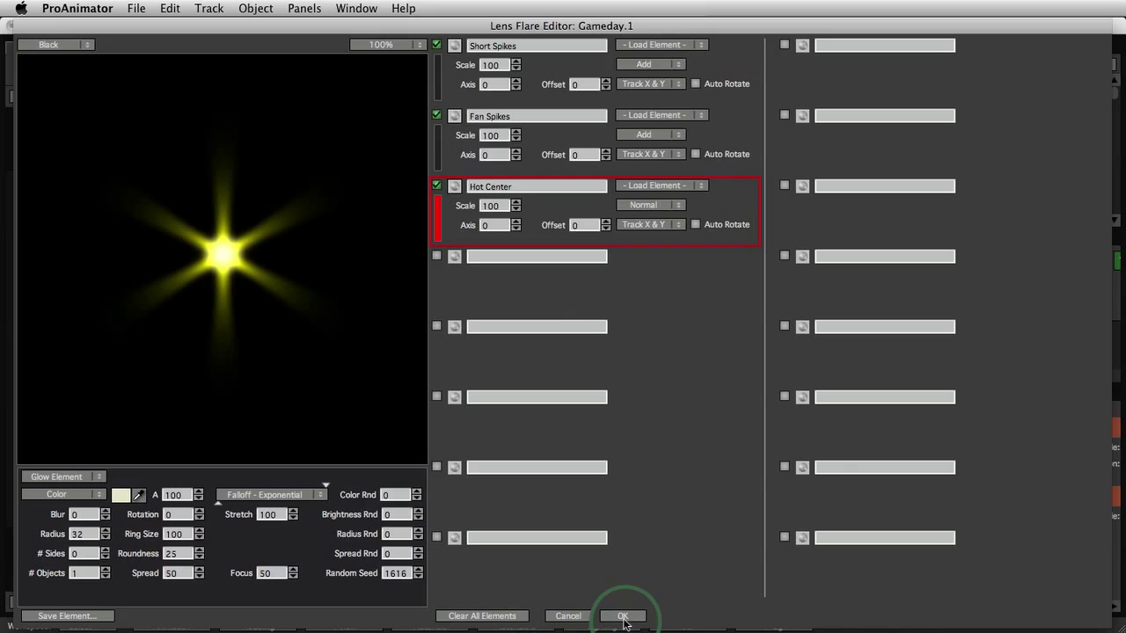
- Accept the Gameday.1 edits and set the flares to Use Light Color with Tint
left_click(621, 615)
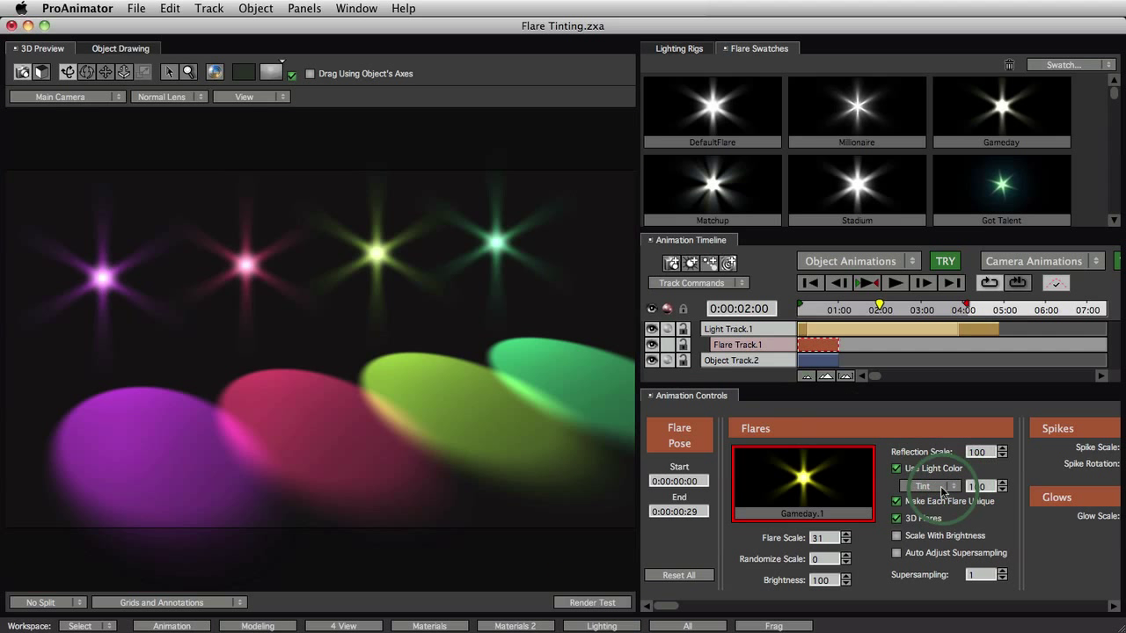
left_click(927, 485)
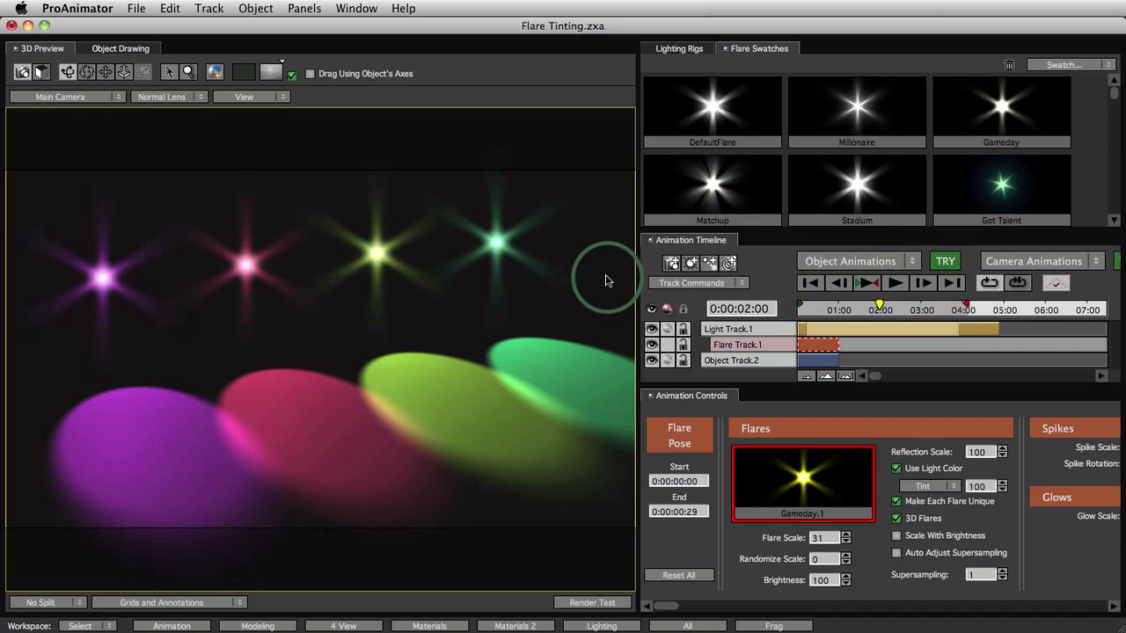
mouse_move(490, 285)
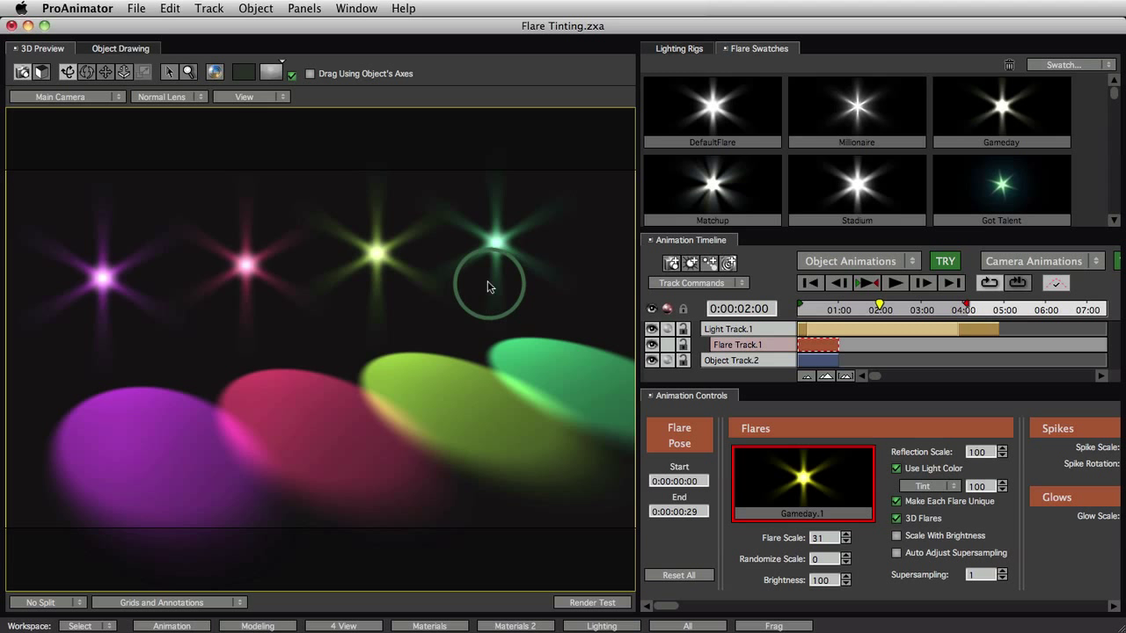
mouse_move(273, 436)
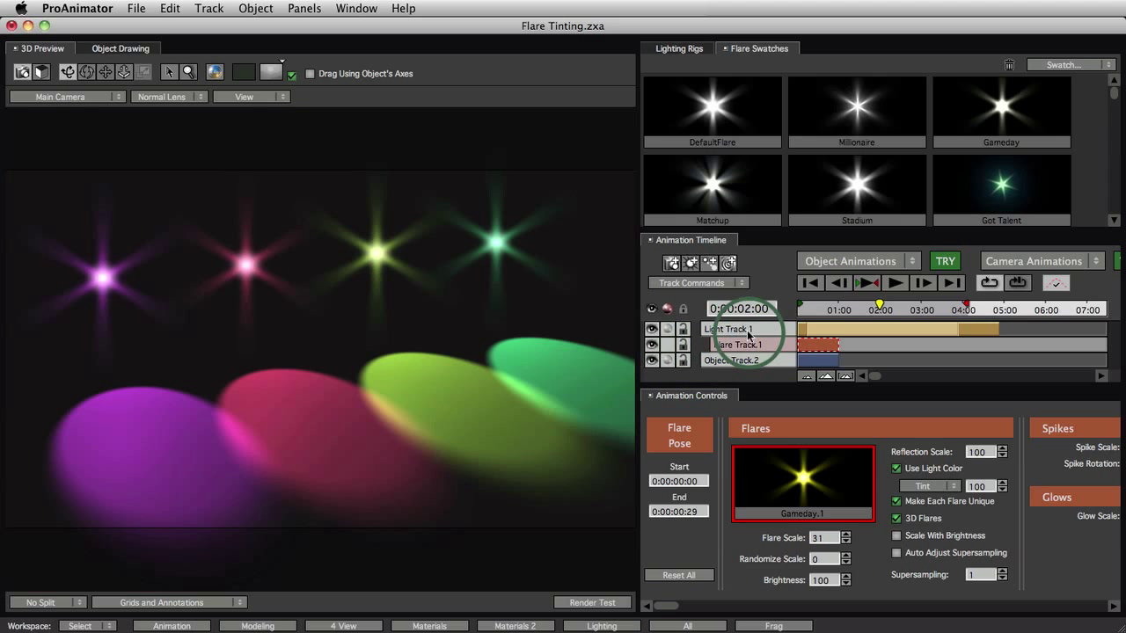
- Change Light Track.1's Light Color preset from Random Vivid to Random Pastel
left_click(728, 328)
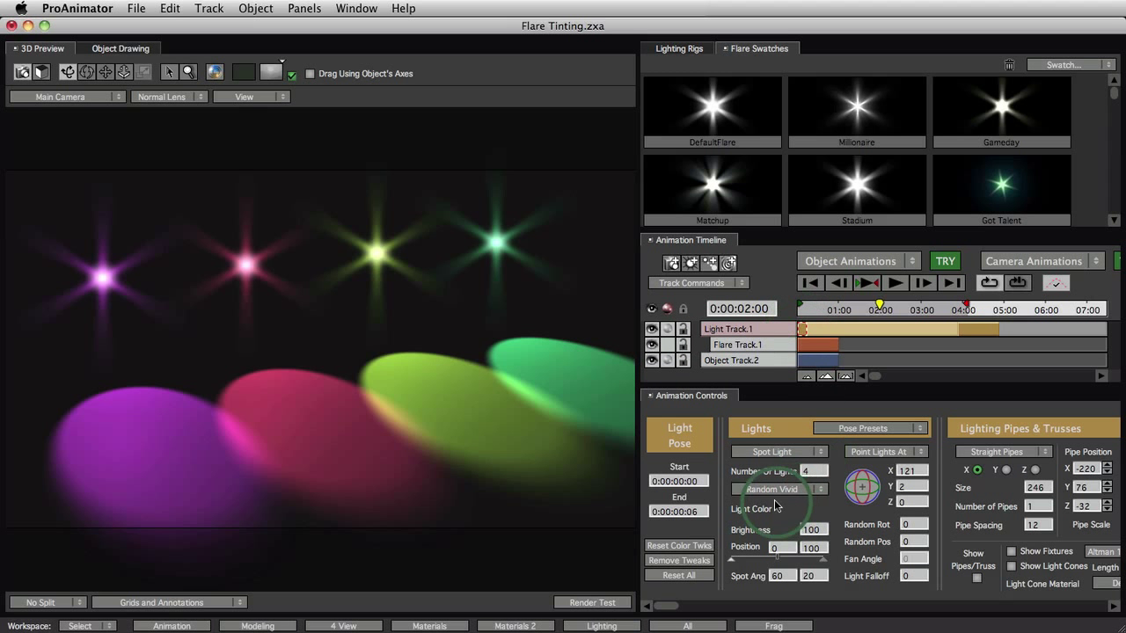
left_click(774, 489)
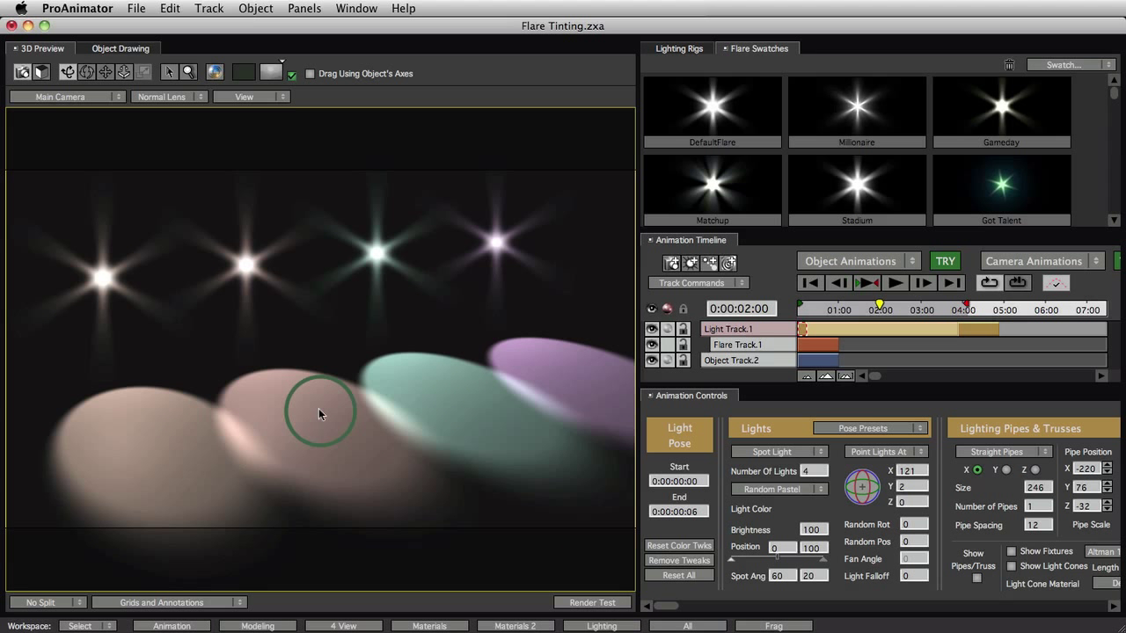
mouse_move(503, 255)
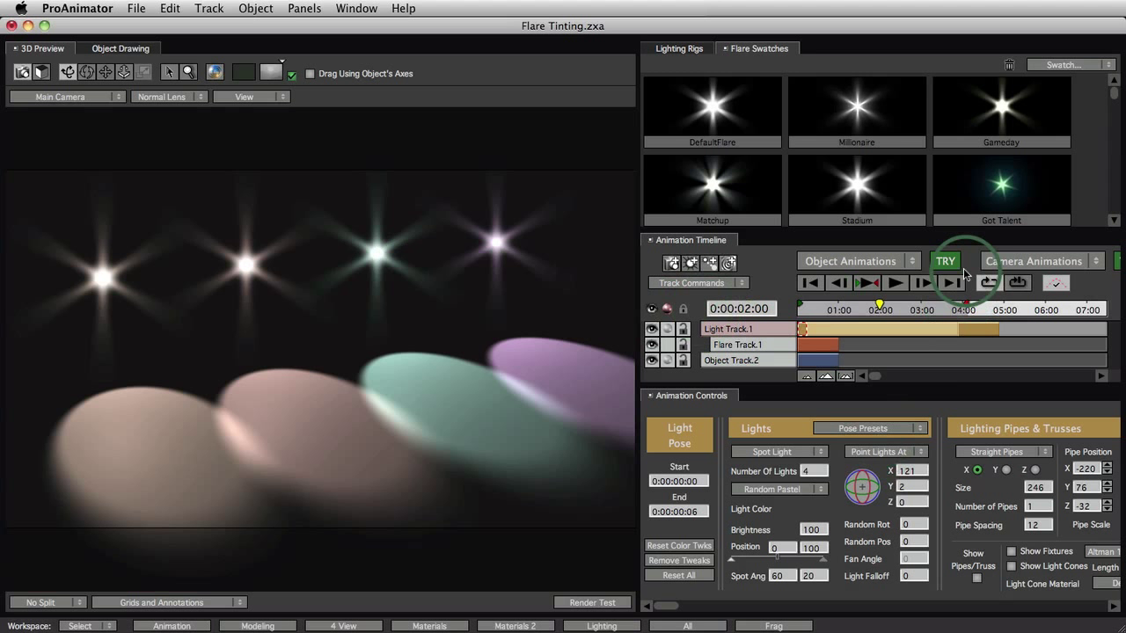
- Select Flare Track.1 and apply the Rocky swatch to the flare pose
left_click(816, 344)
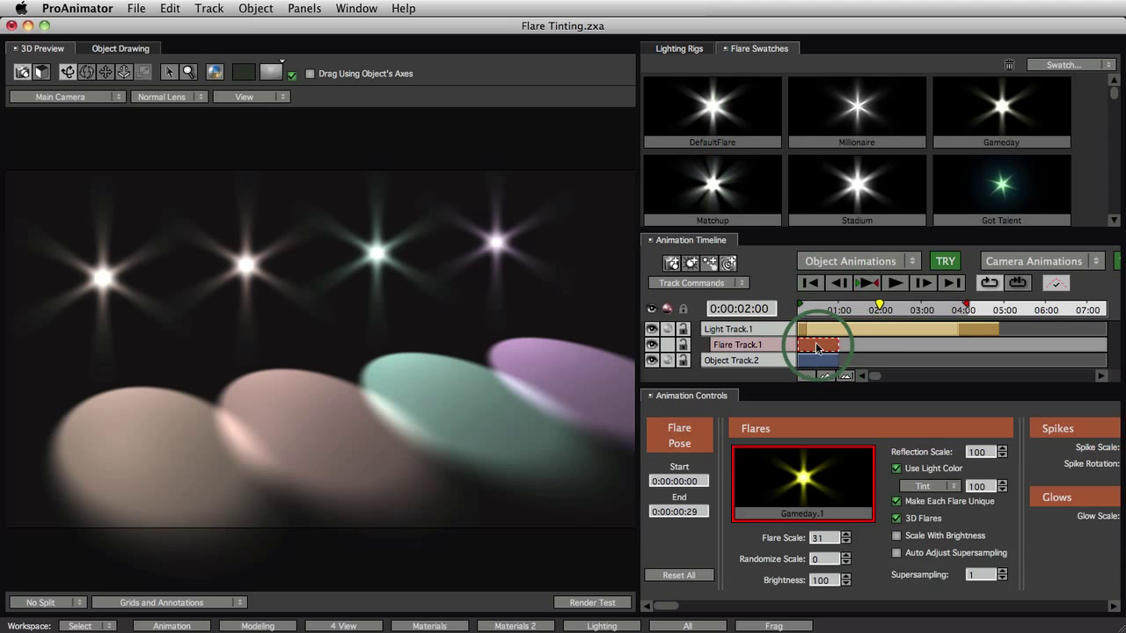
left_click(711, 110)
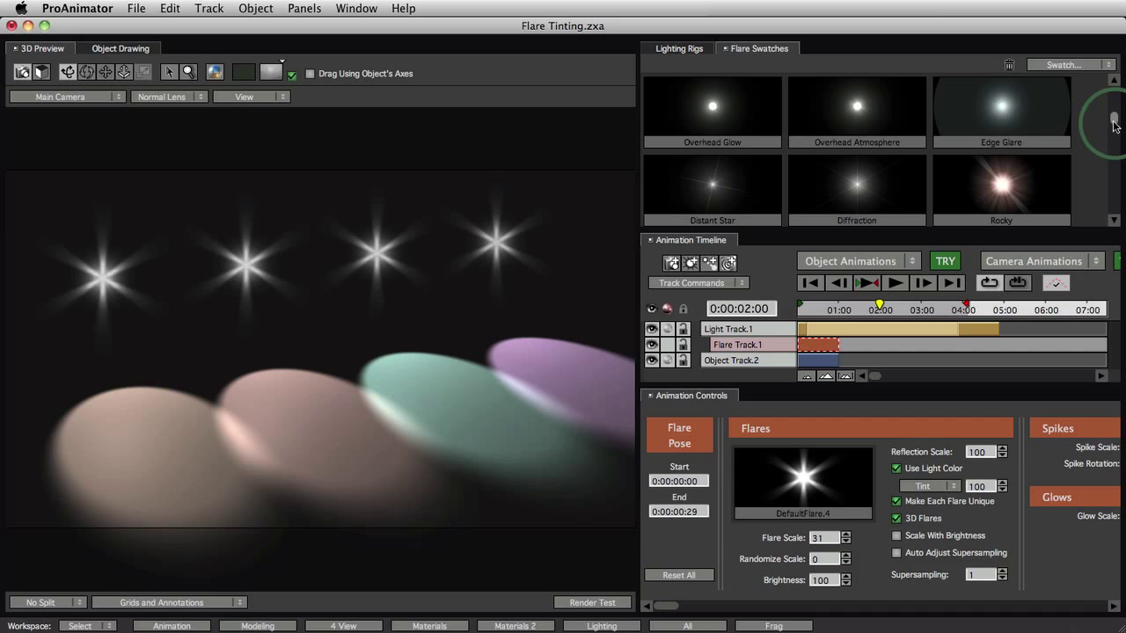
left_click(1001, 185)
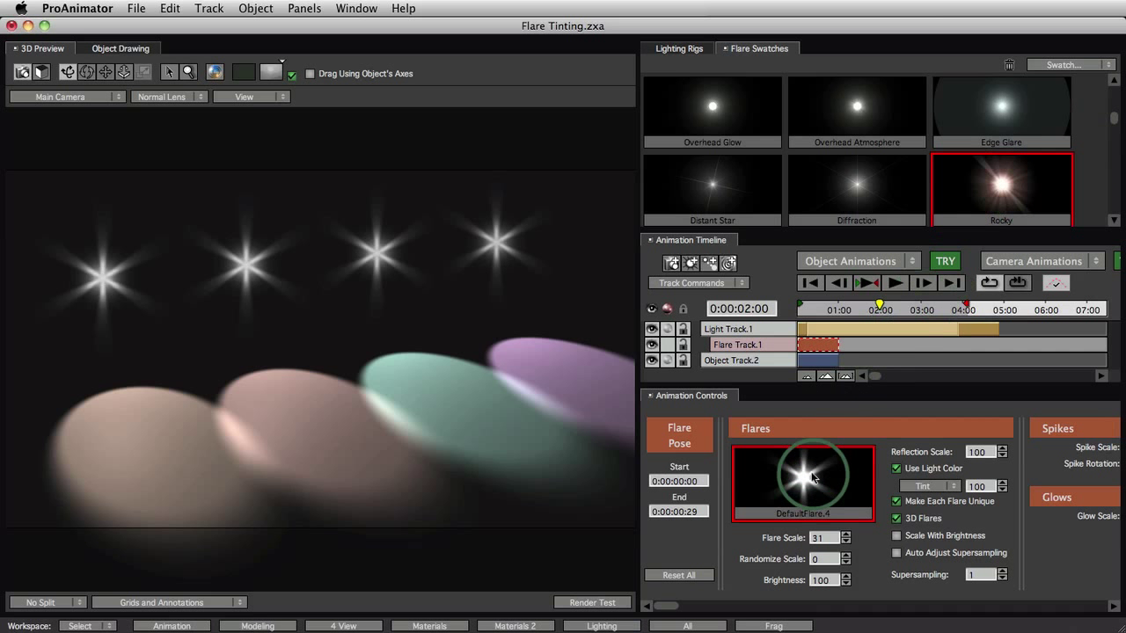
left_click(1001, 185)
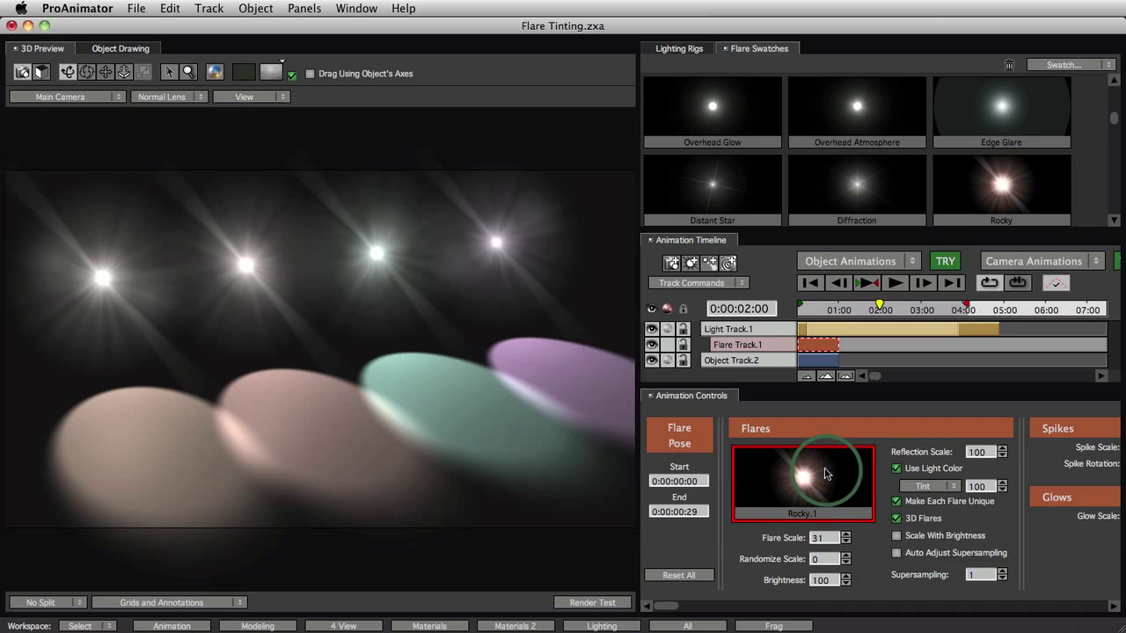
- Open Rocky in the Lens Flare Editor and inspect the first Spike Ball element's color
double_click(801, 482)
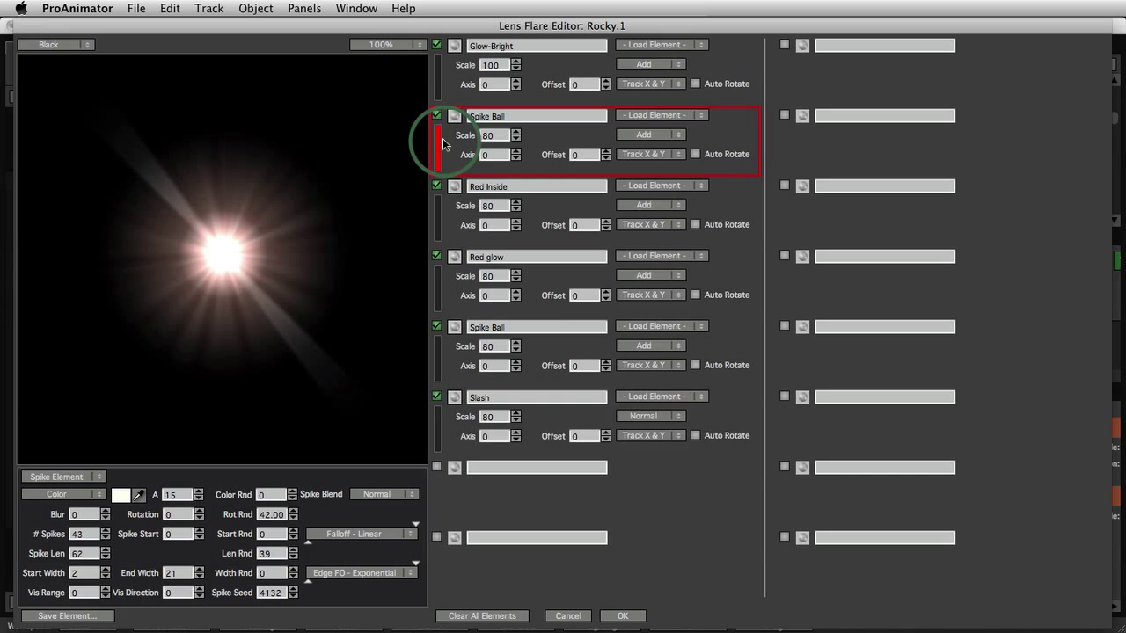
left_click(454, 115)
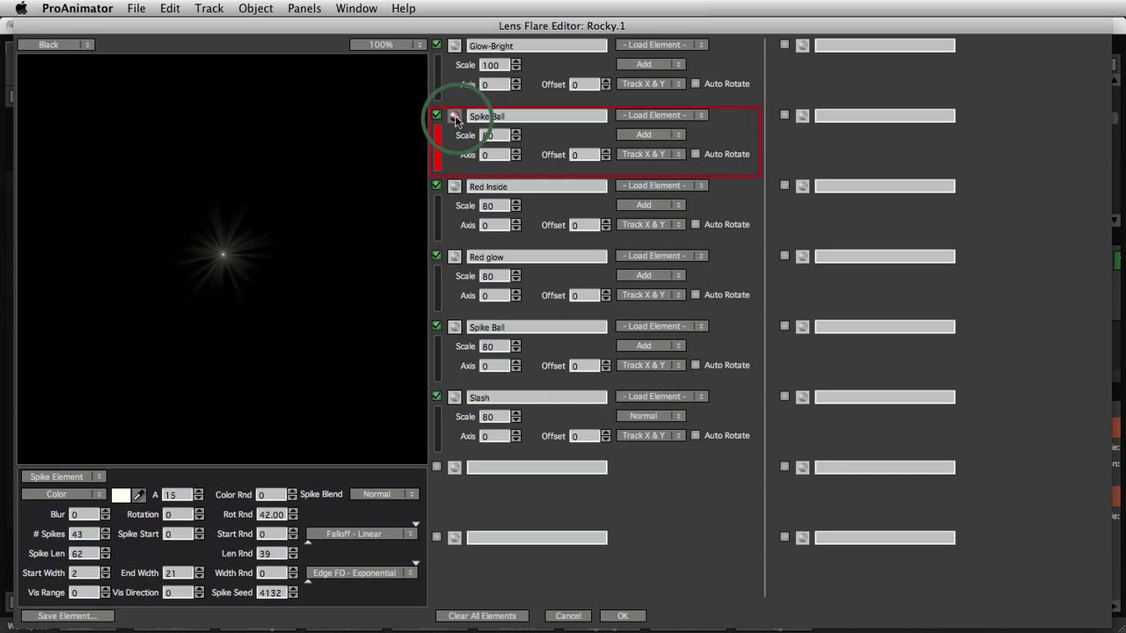
left_click(121, 494)
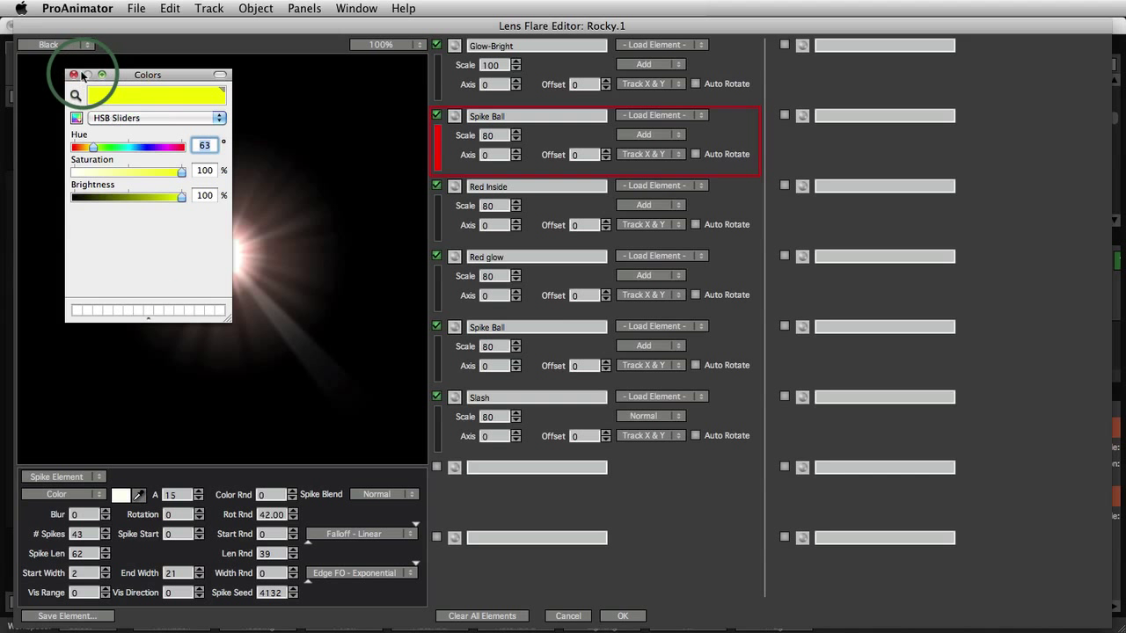
left_click(73, 75)
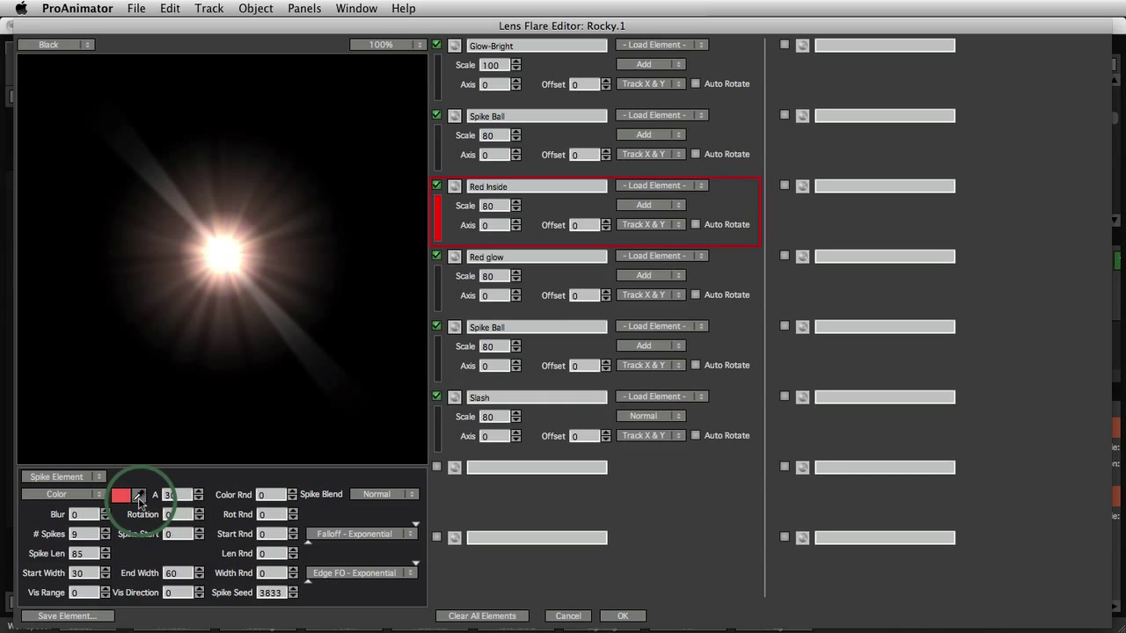
- Make the second Spike Ball element yellow and accept the flare edits
left_click(127, 495)
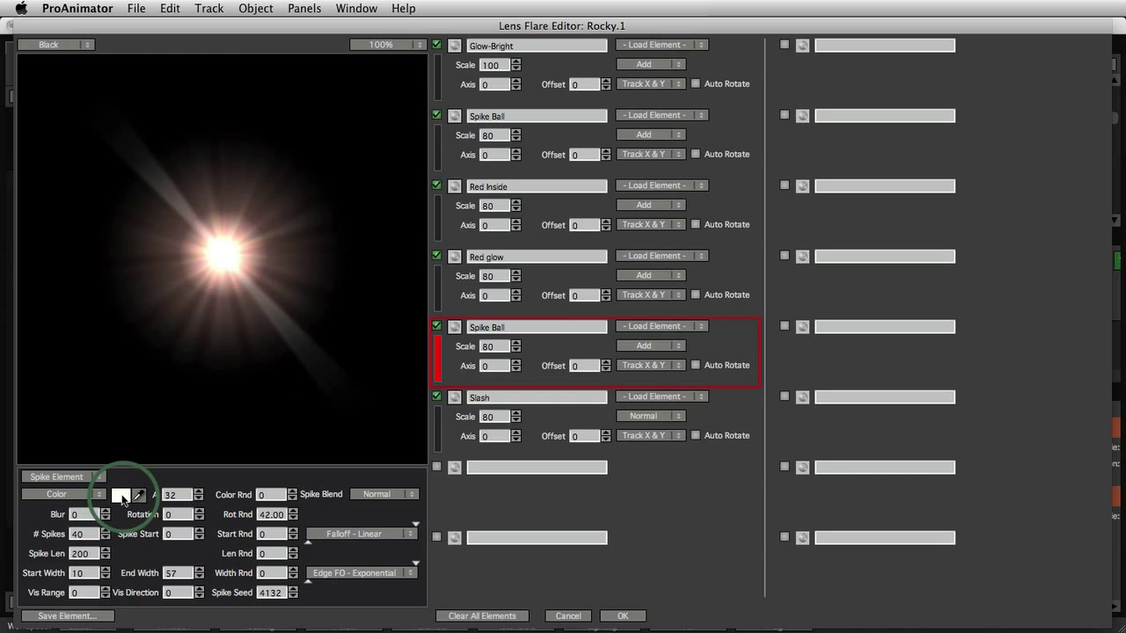
left_click(122, 493)
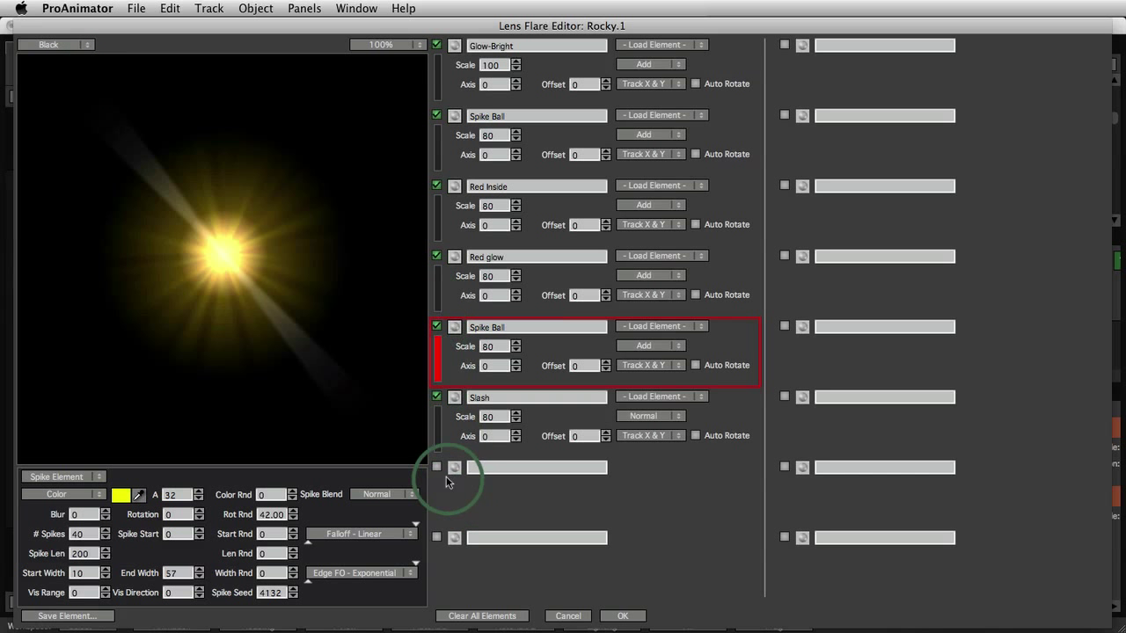
left_click(623, 614)
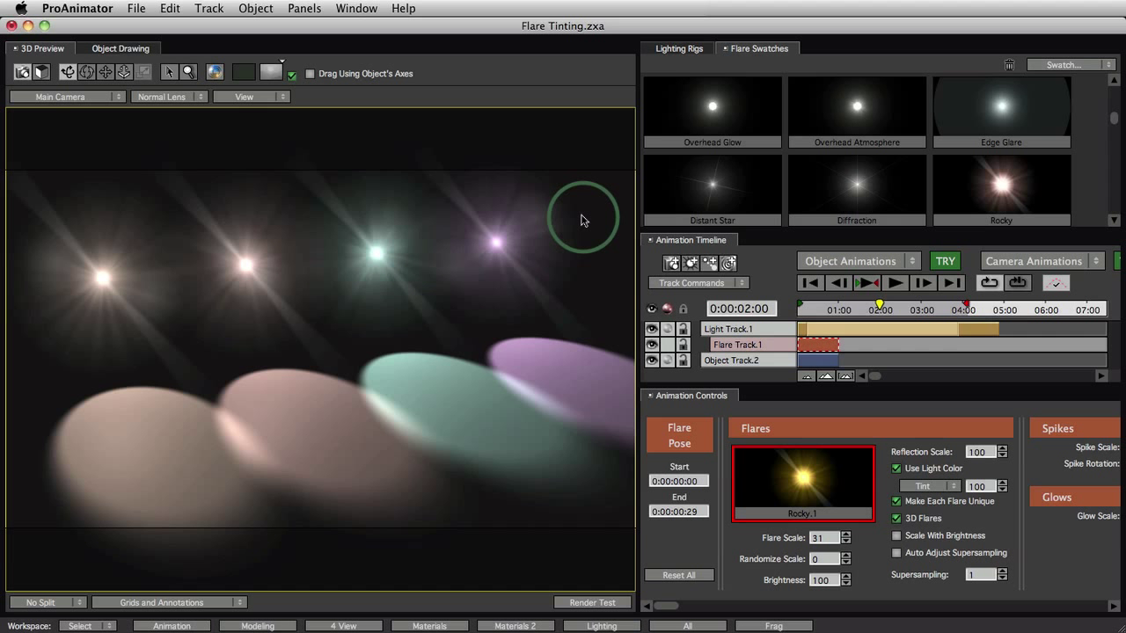
mouse_move(589, 503)
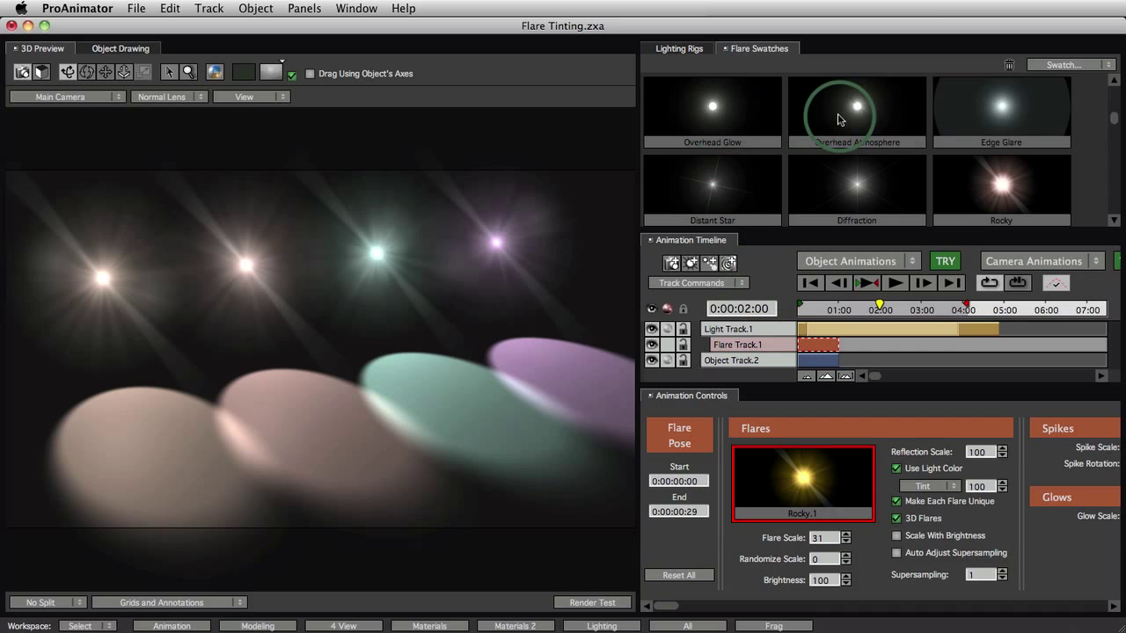
mouse_move(761, 111)
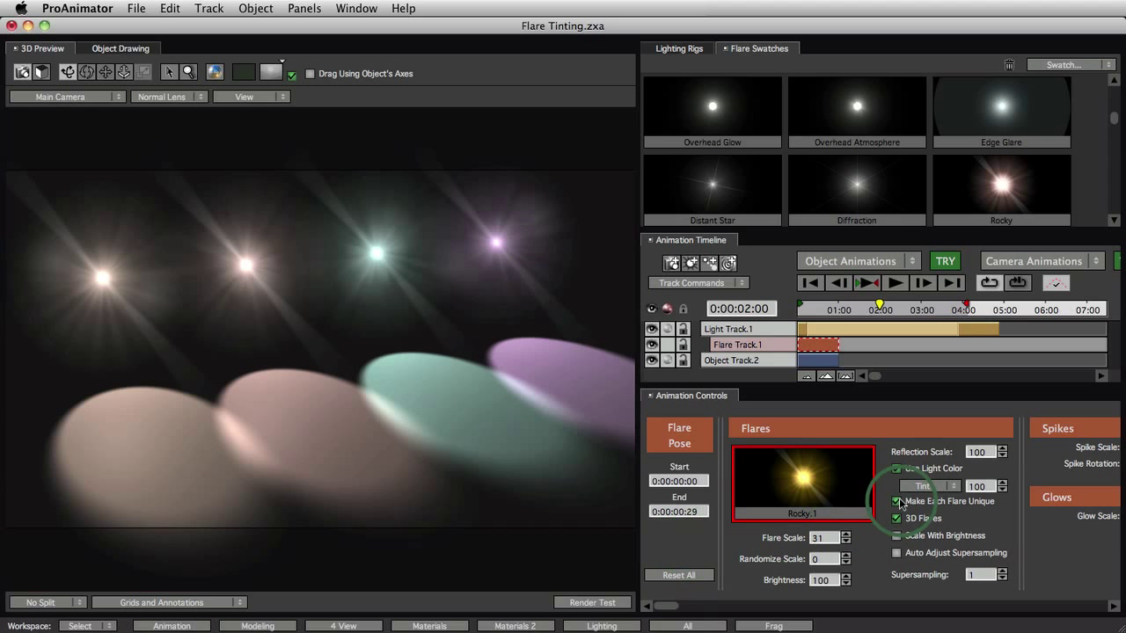
- Switch the Rocky.1 flares' Use Light Color mode from Tint to Colorize
left_click(945, 485)
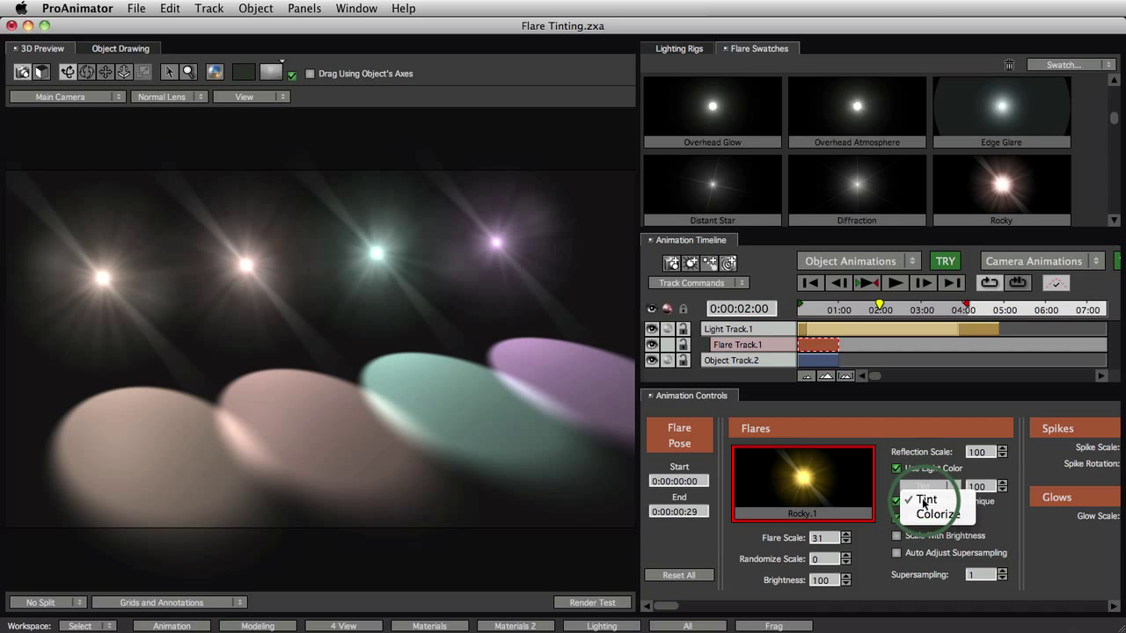
left_click(932, 514)
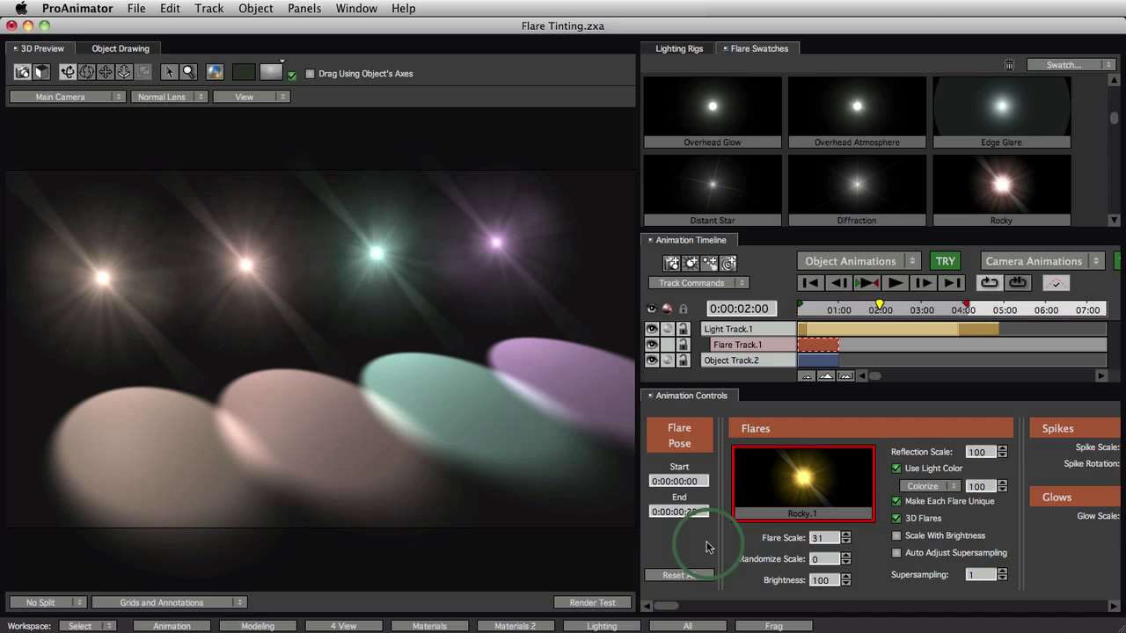